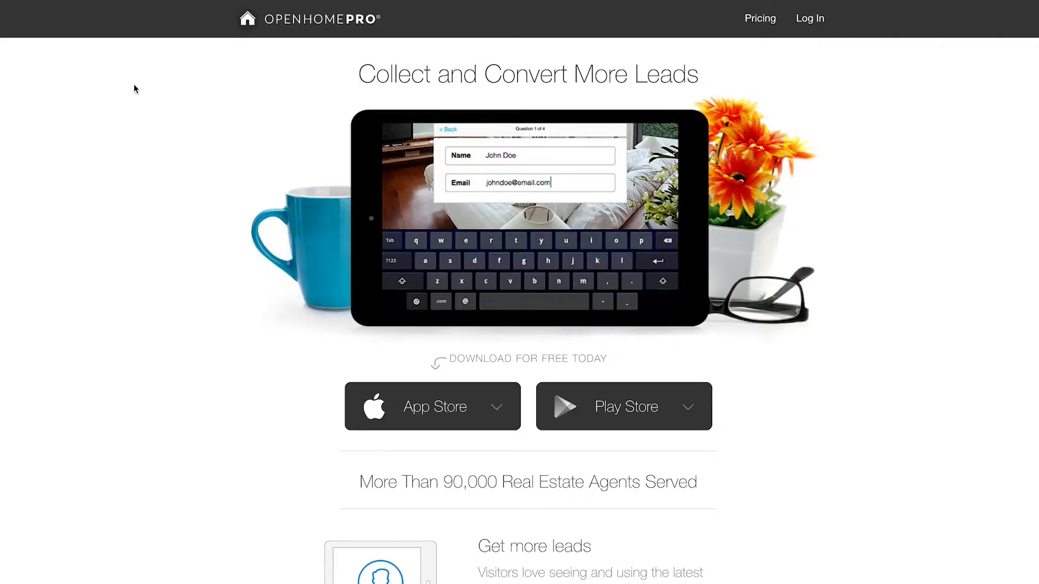
mouse_move(213, 115)
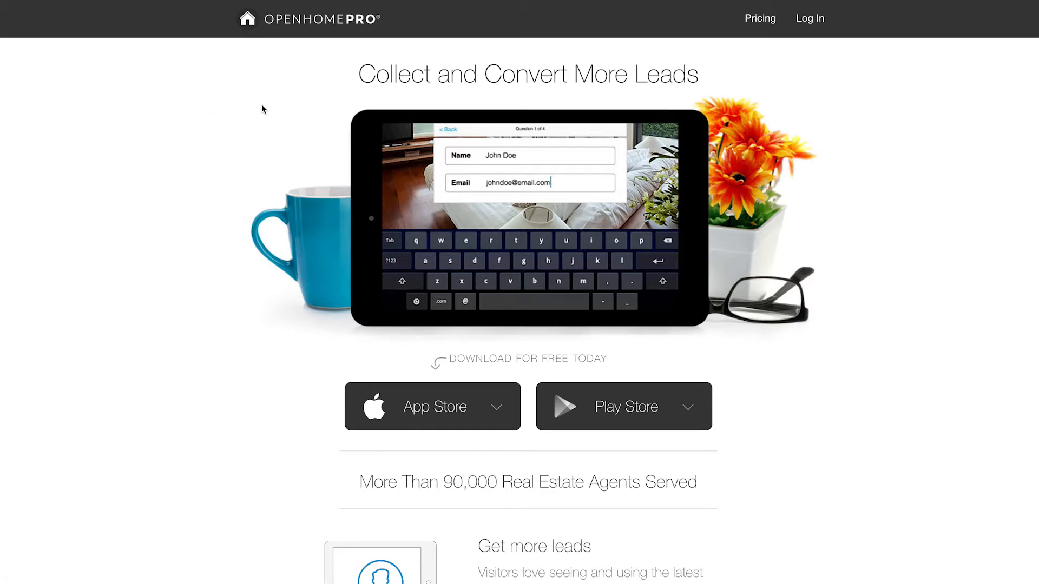
Step: Scroll through the Premium All Access $20/month plan and its feature list
scroll(down, 3)
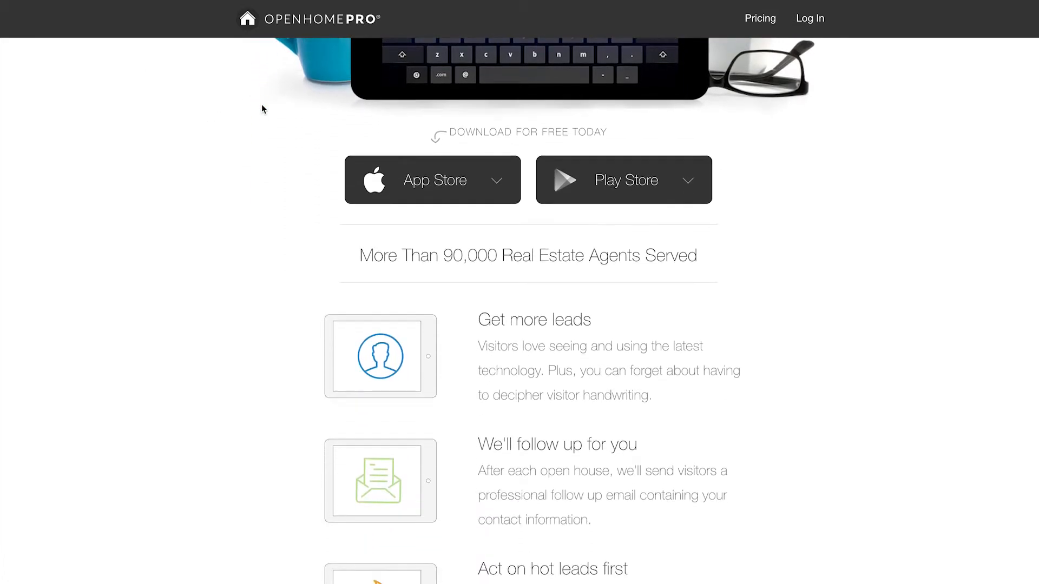
scroll(down, 3)
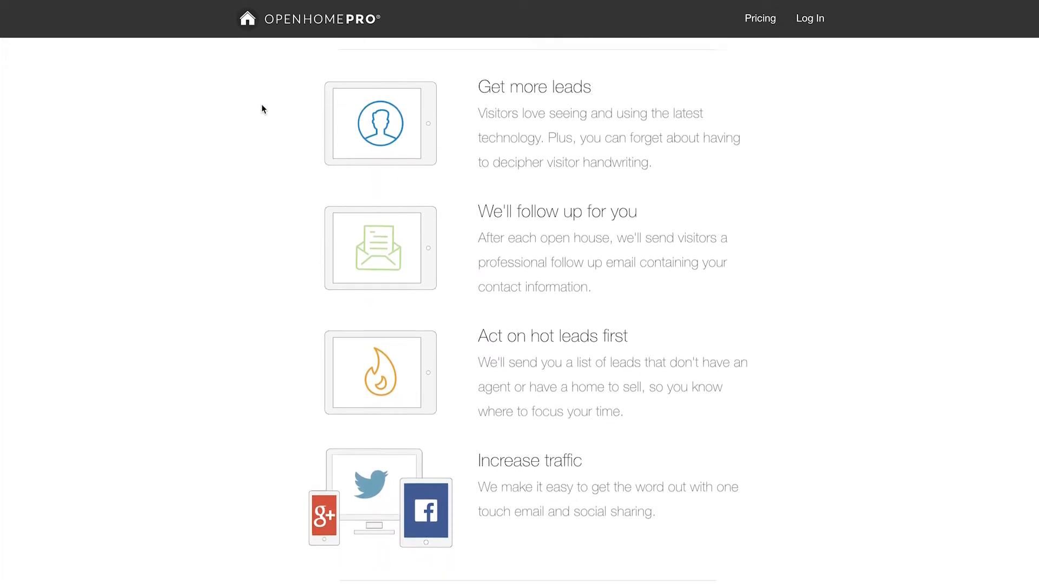
scroll(down, 3)
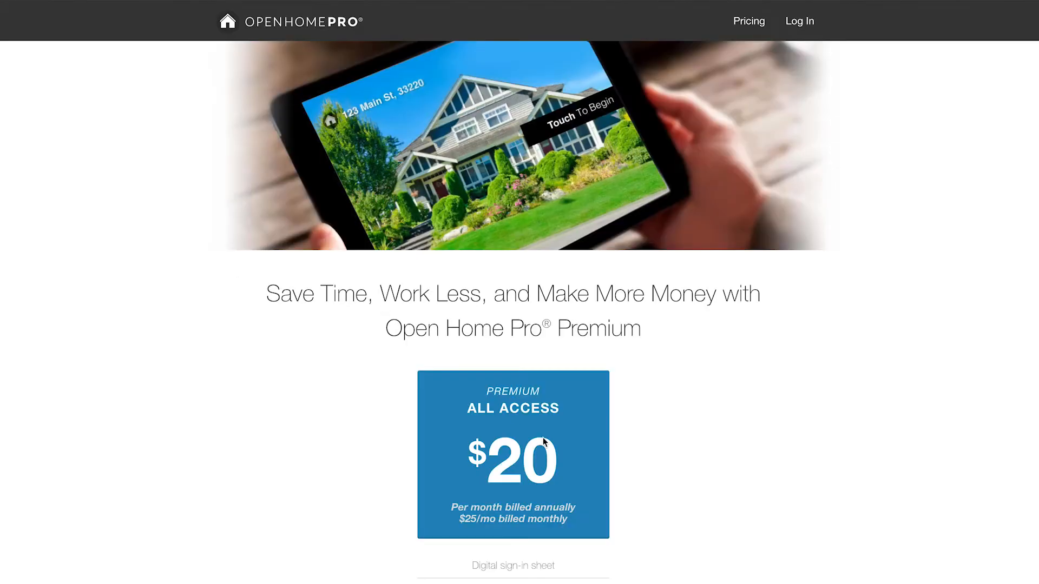
scroll(down, 3)
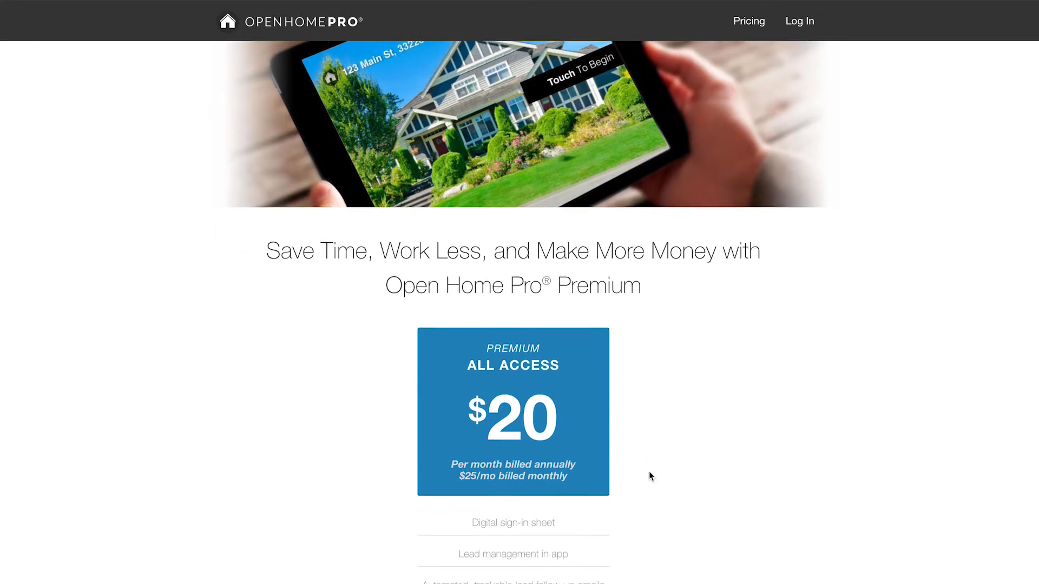
scroll(down, 3)
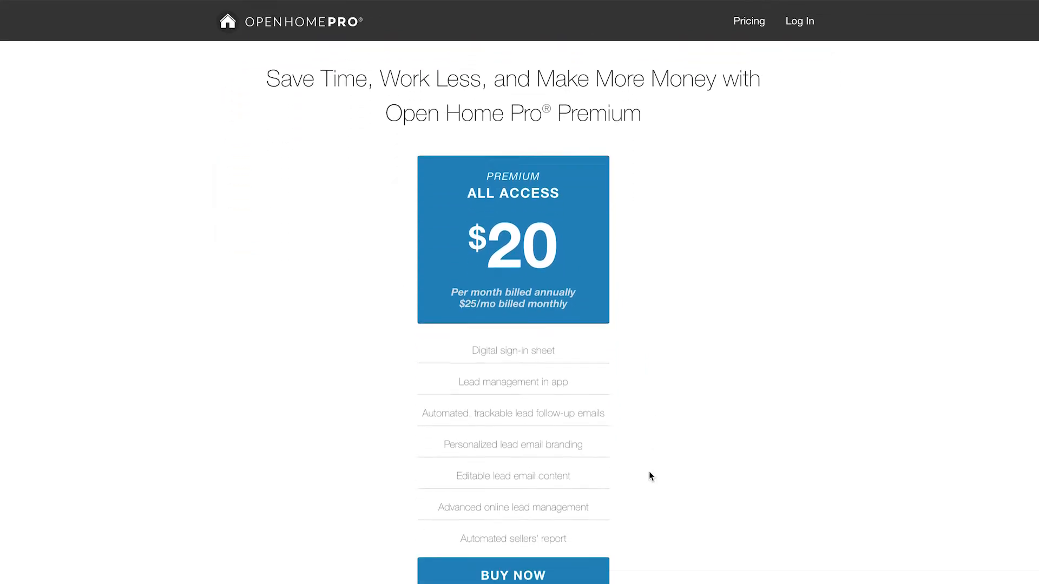
scroll(down, 3)
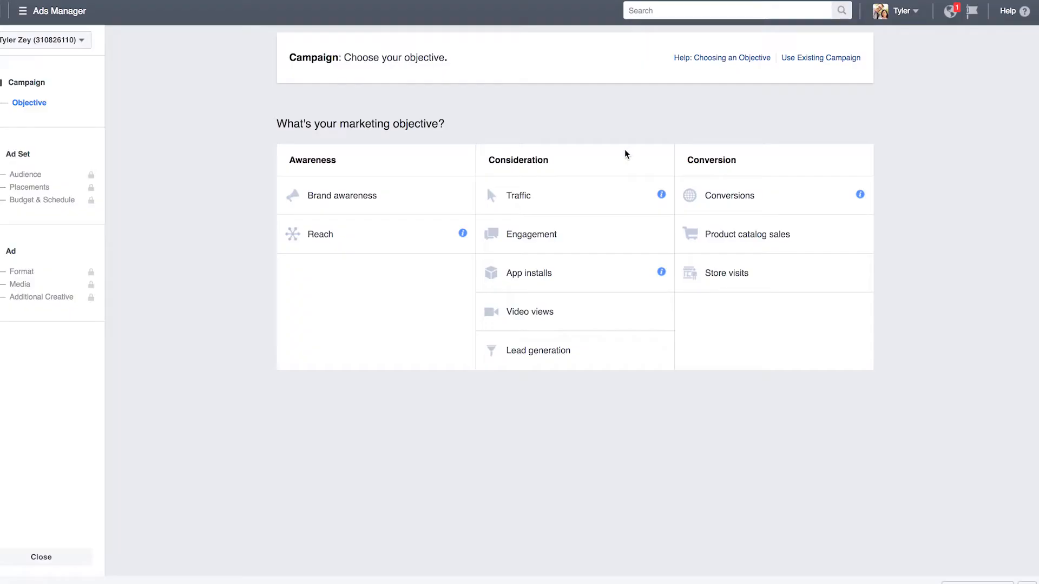
Step: Choose the Traffic objective and add 'new parents' plus parents of early school age and other parent groups to Detailed Targeting
click(520, 196)
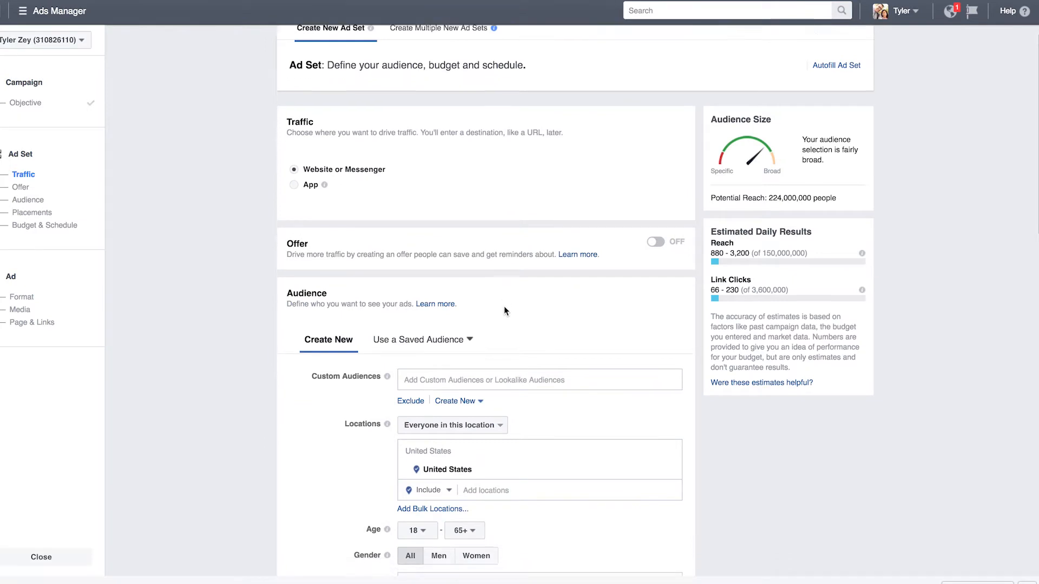
scroll(down, 3)
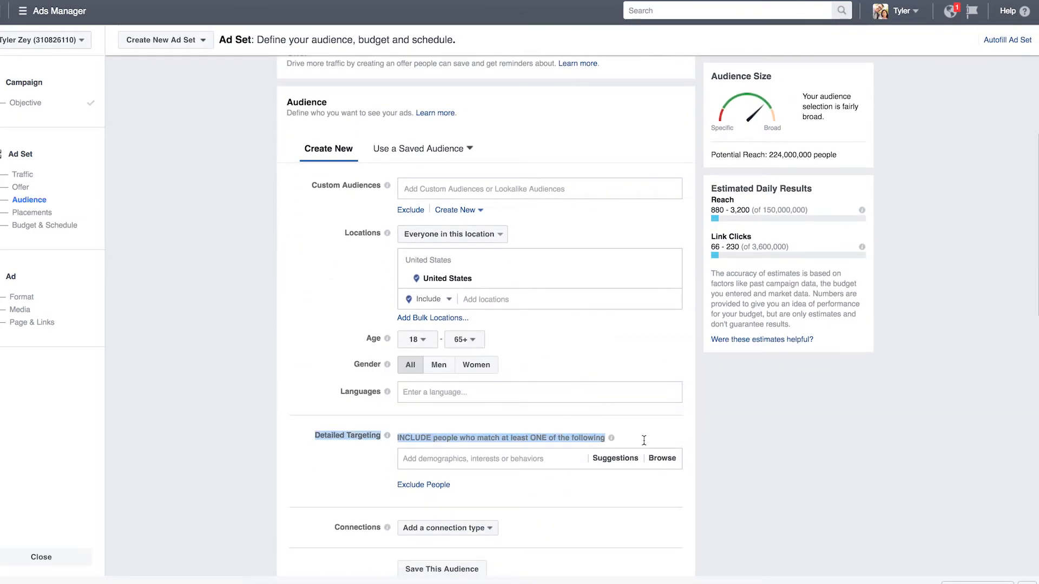
text(ne)
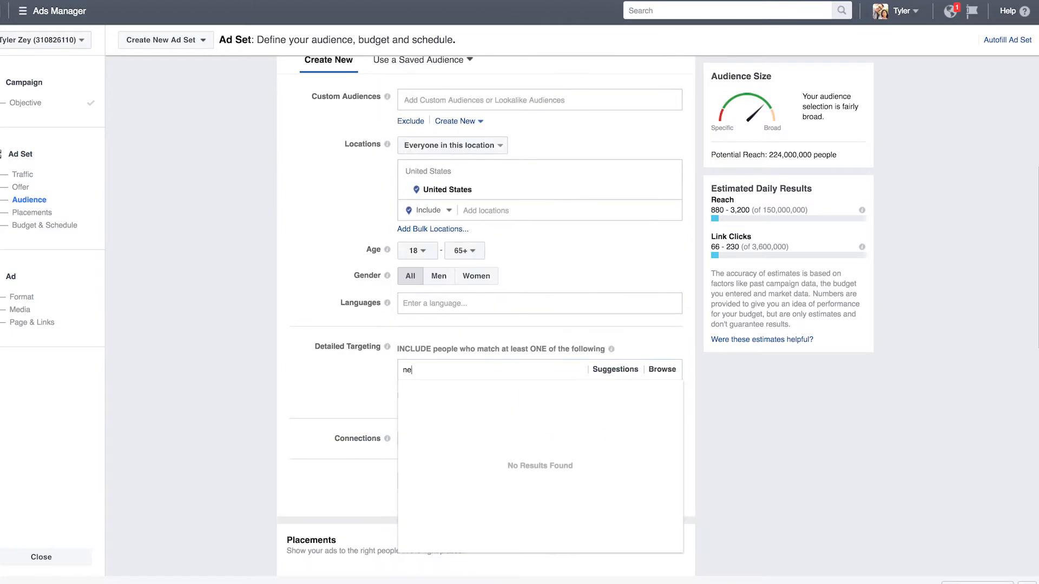
text(new parents)
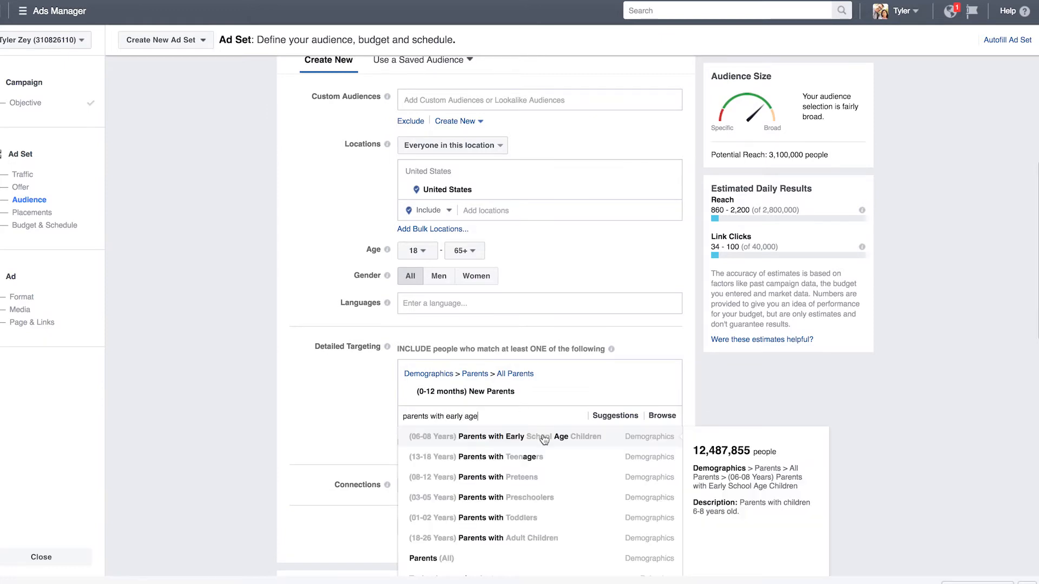
click(503, 436)
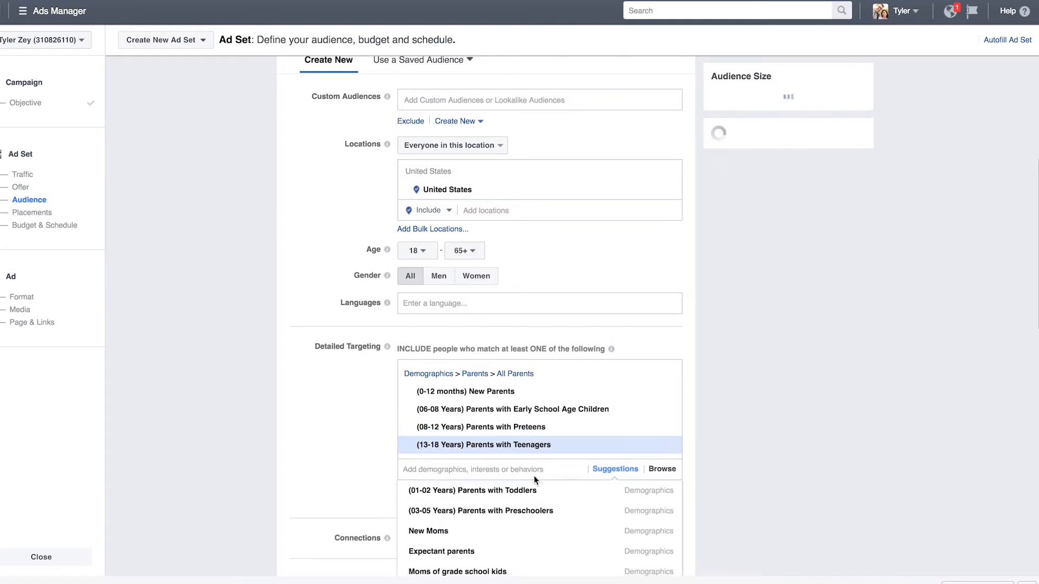
click(480, 445)
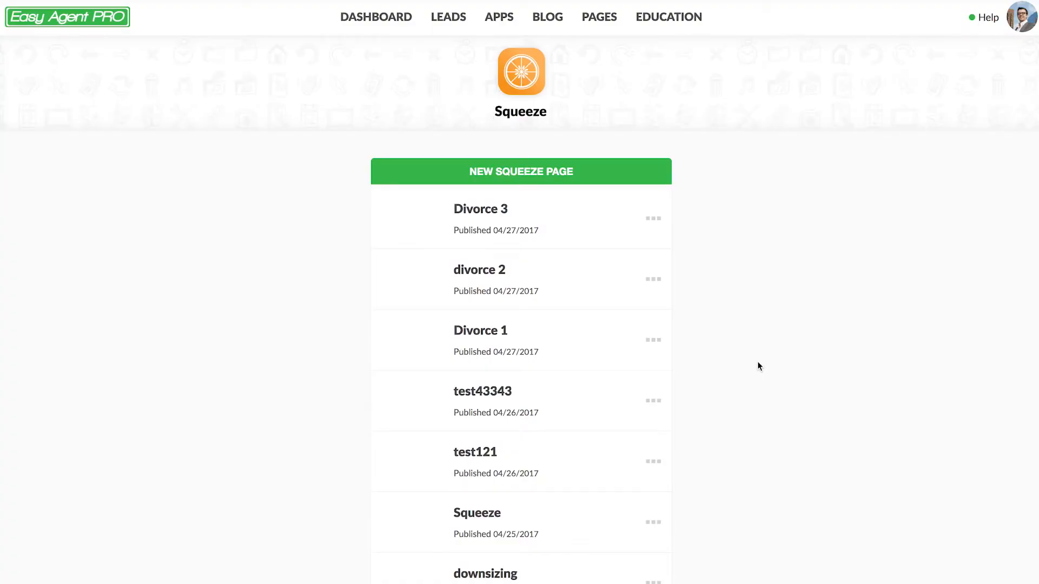
click(651, 340)
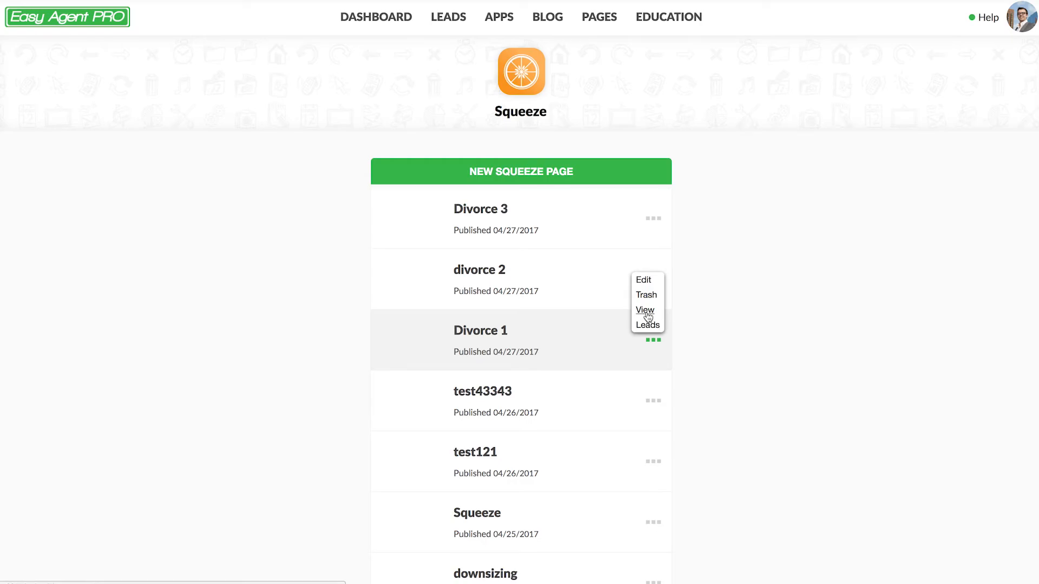
click(644, 310)
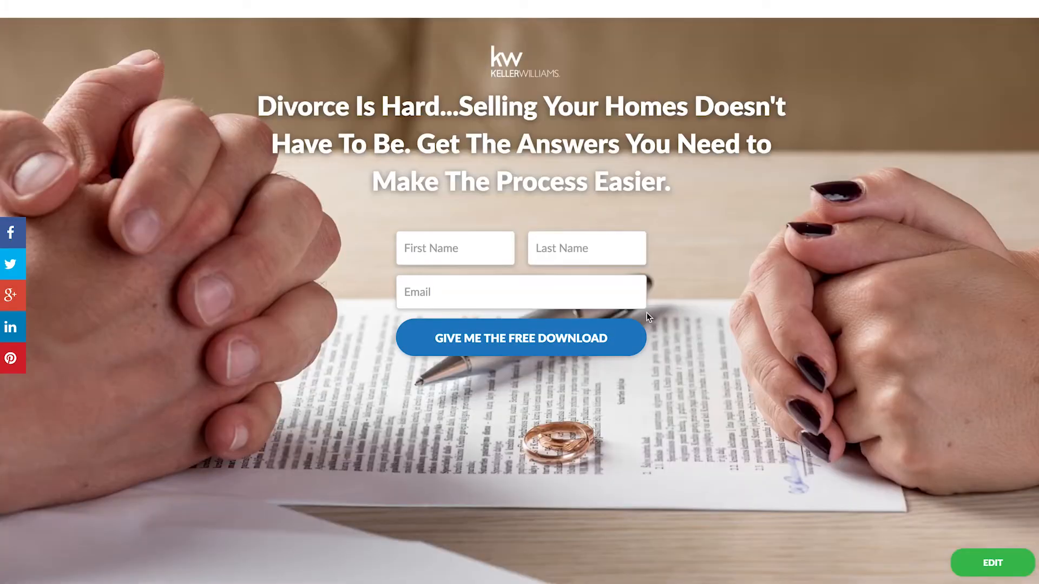
mouse_move(695, 302)
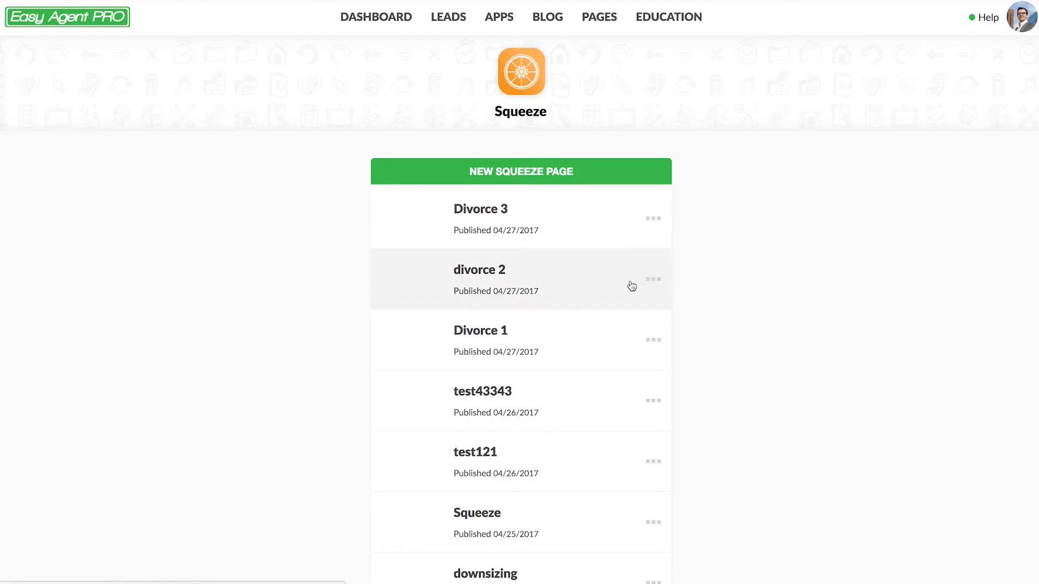
click(479, 269)
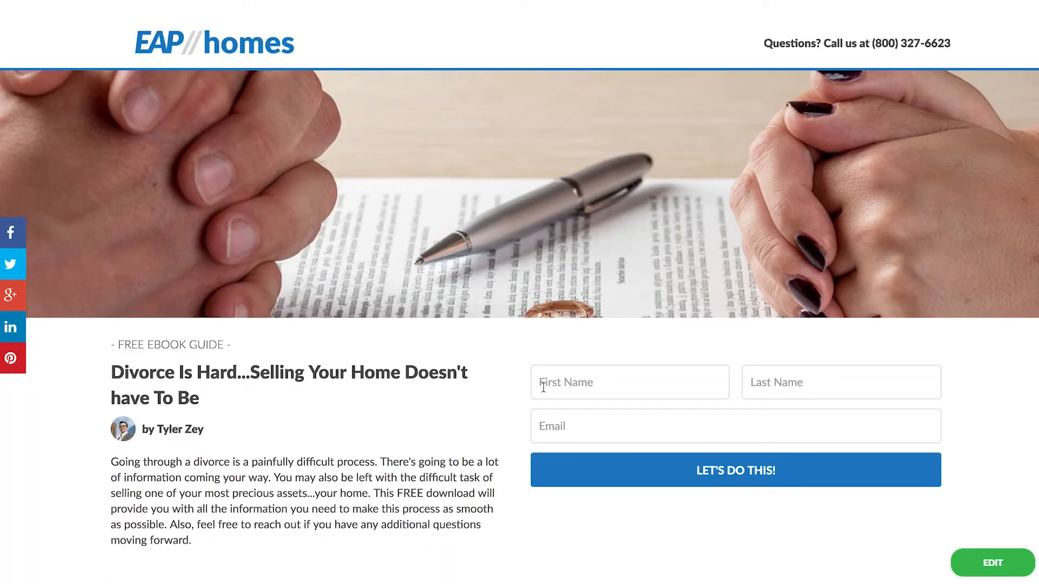
mouse_move(437, 543)
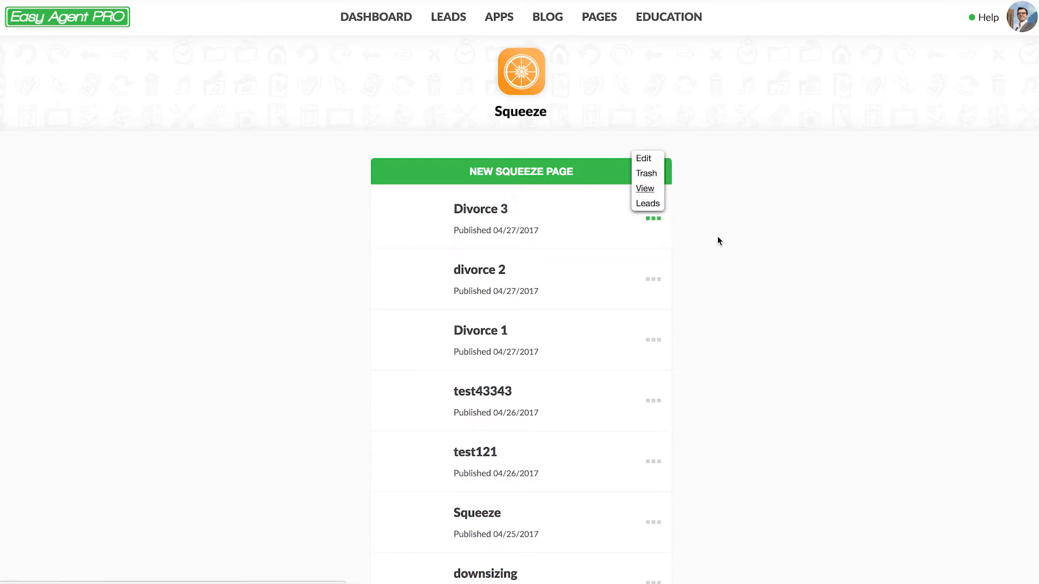
Step: View the Divorce 3 squeeze page and follow its link to the selling-during-divorce page
click(644, 188)
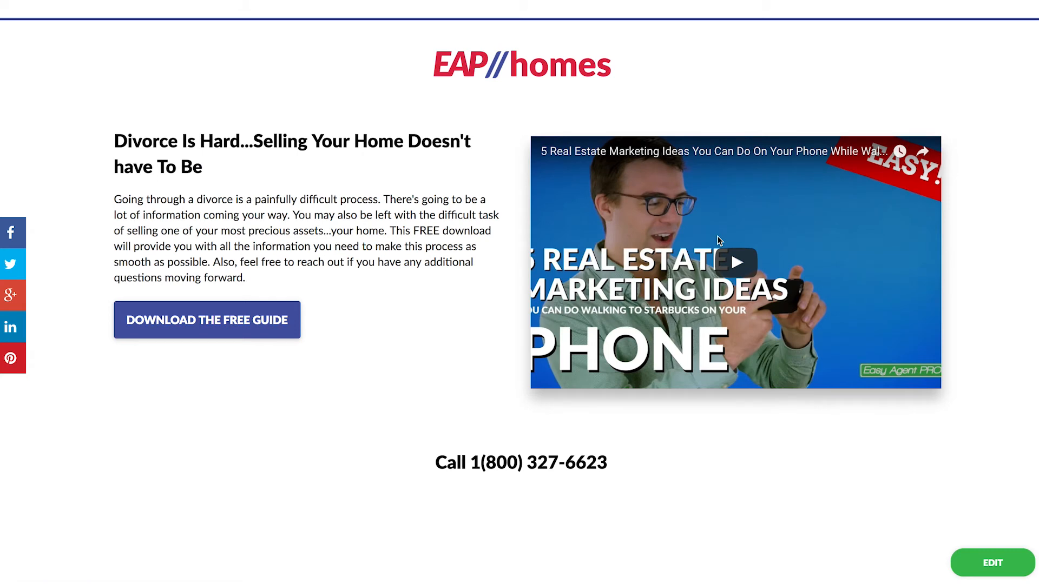
mouse_move(250, 281)
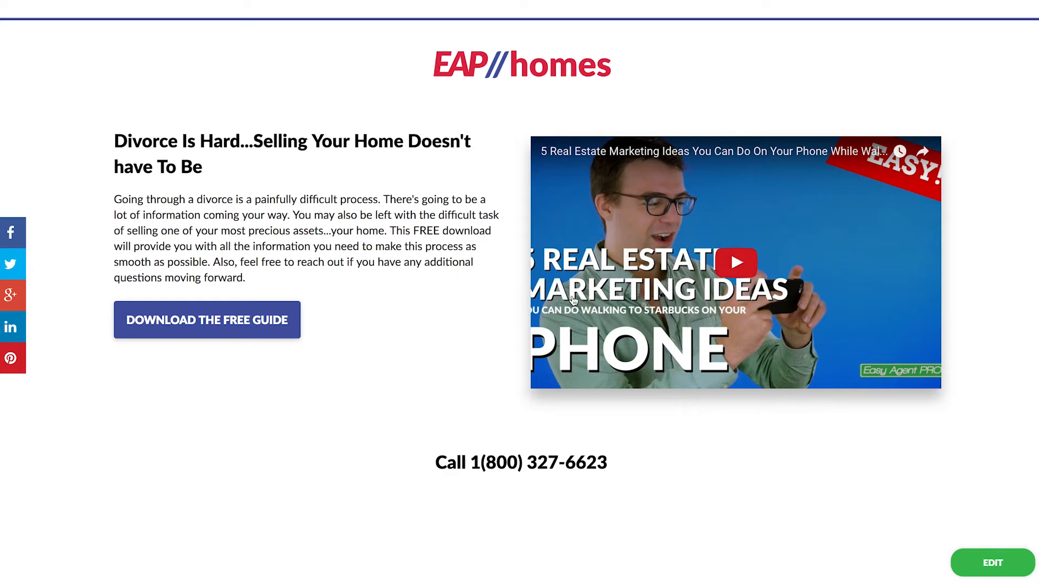
mouse_move(621, 327)
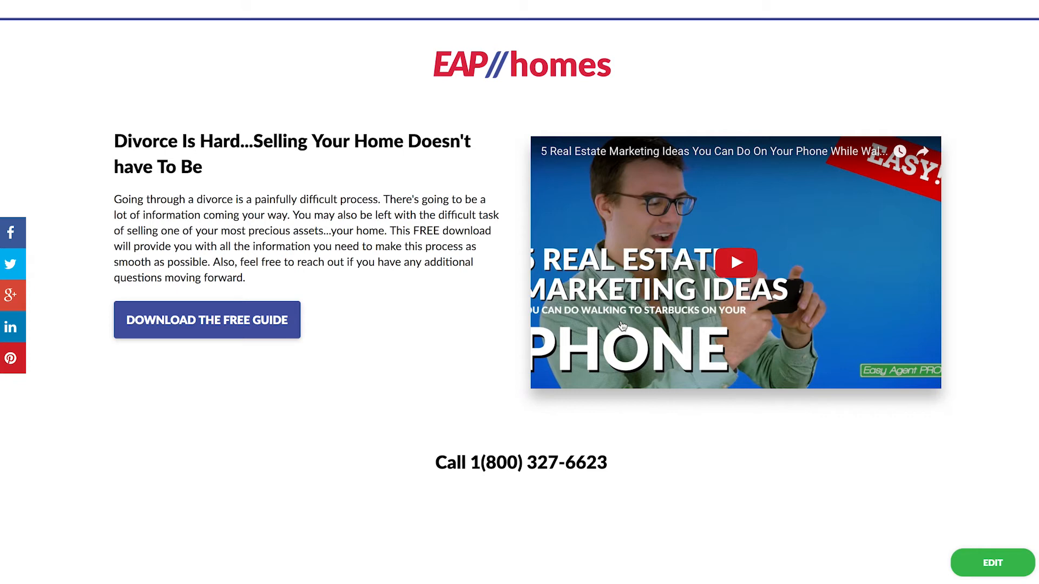
click(207, 319)
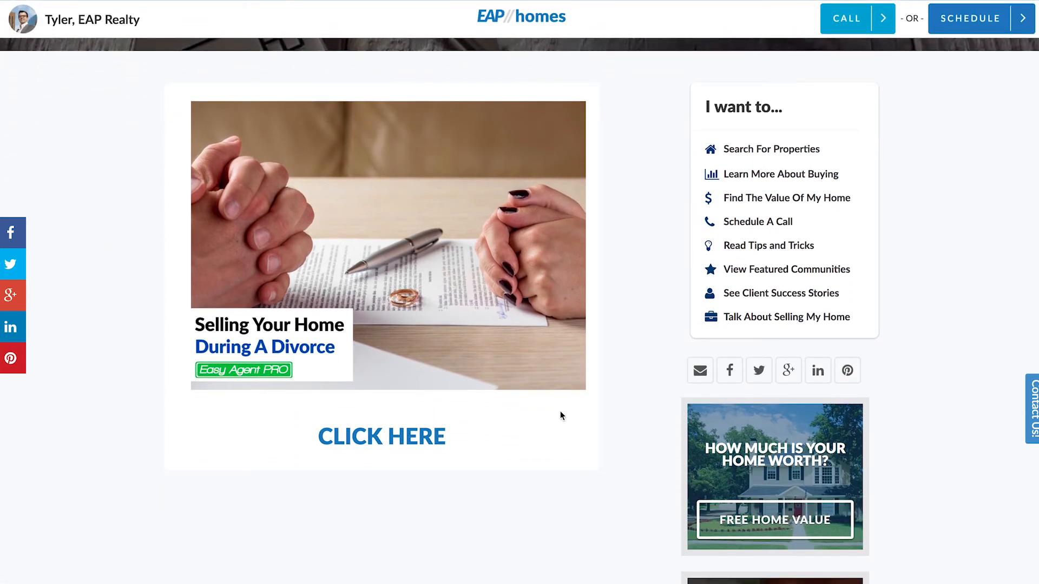
mouse_move(455, 439)
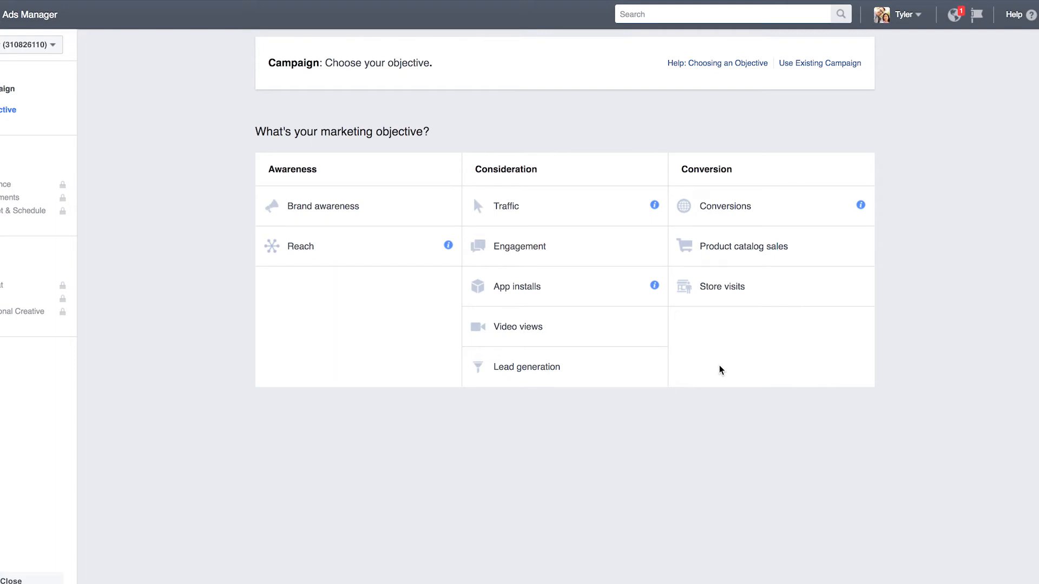
Step: Create a Conversions campaign named Divorce and set its ad set's conversion event to '50 marketing ideas TY'
click(726, 206)
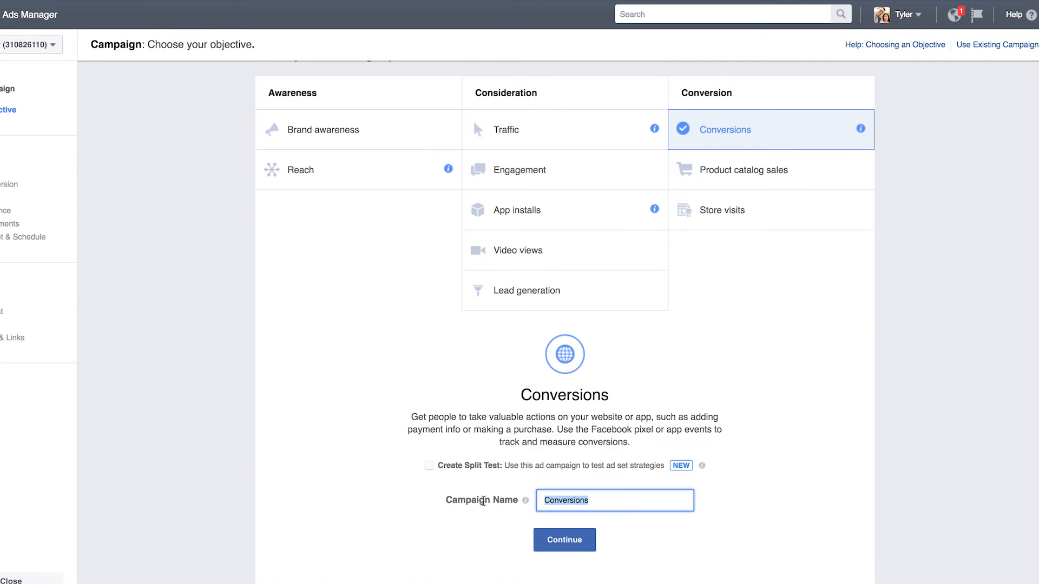
text(Divorce)
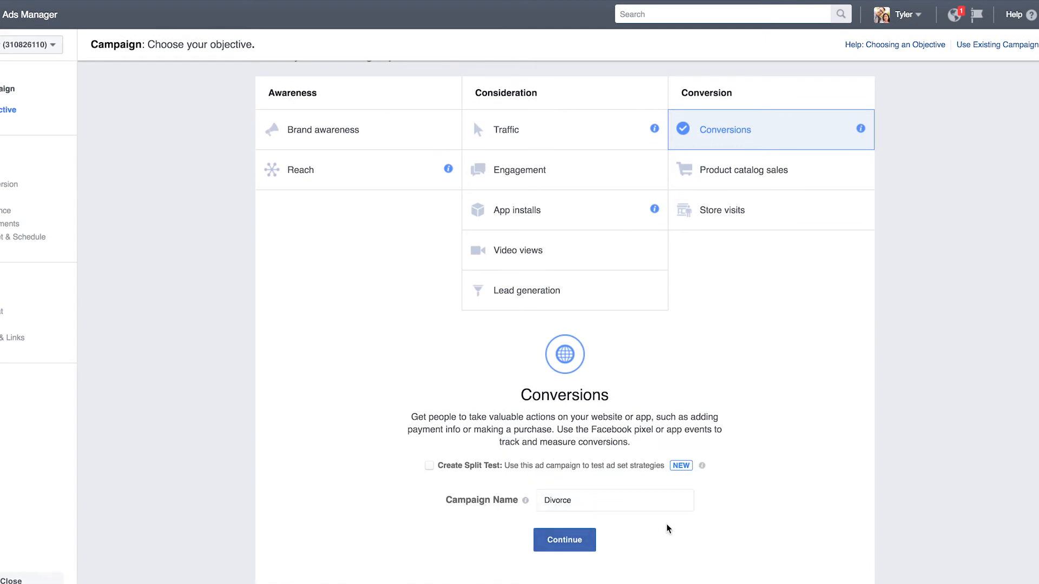
click(564, 540)
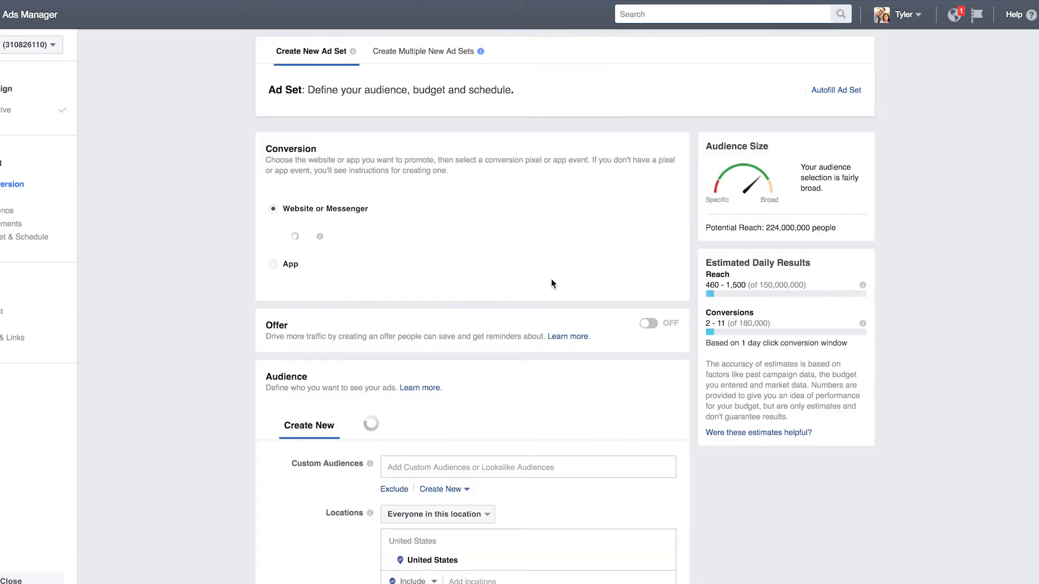
click(397, 239)
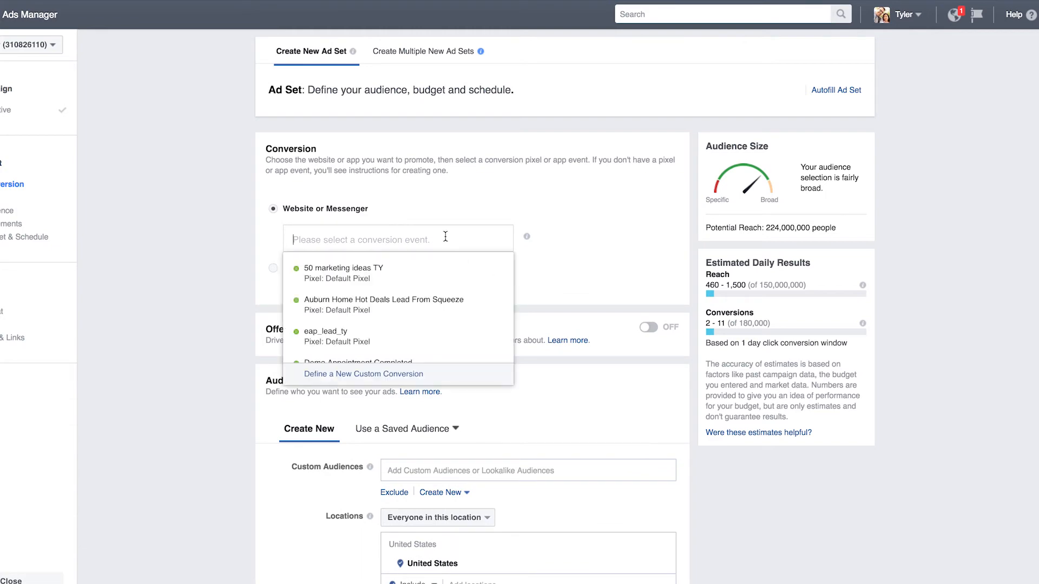
click(343, 272)
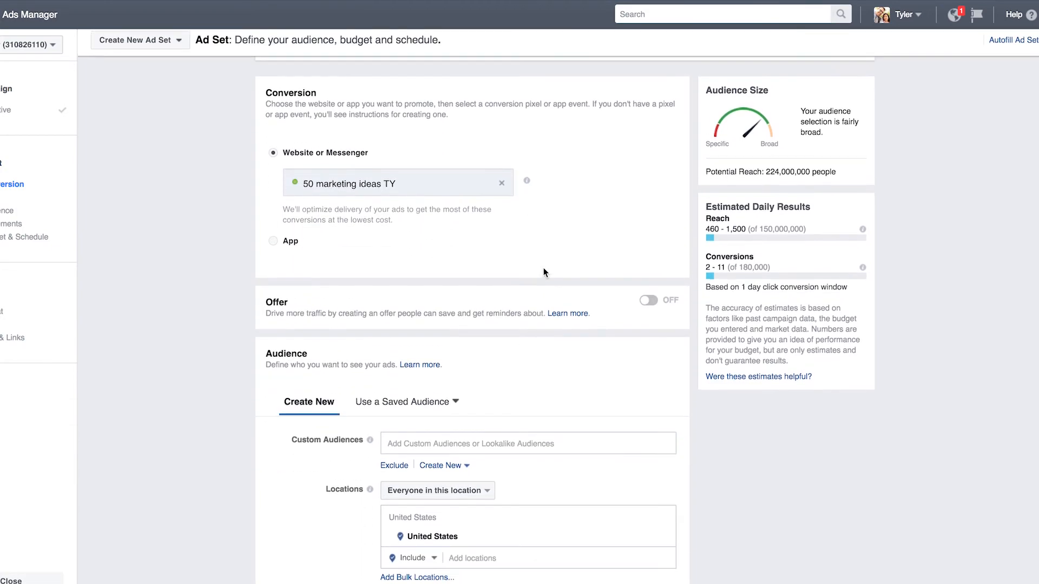
Step: Include Divorced and Separated relationship statuses and exclude Renters and Married people
scroll(down, 3)
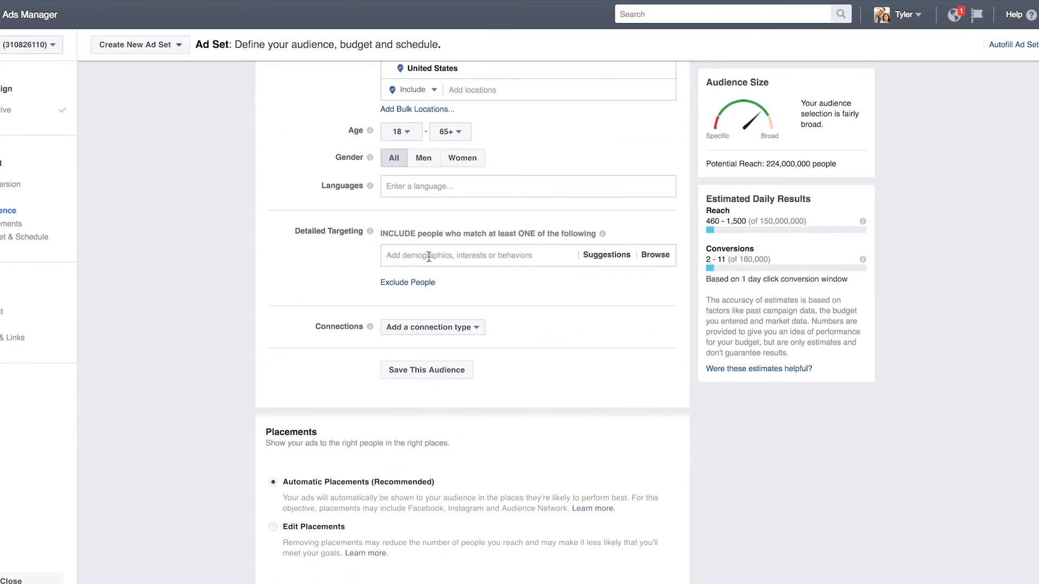
text(Divorced)
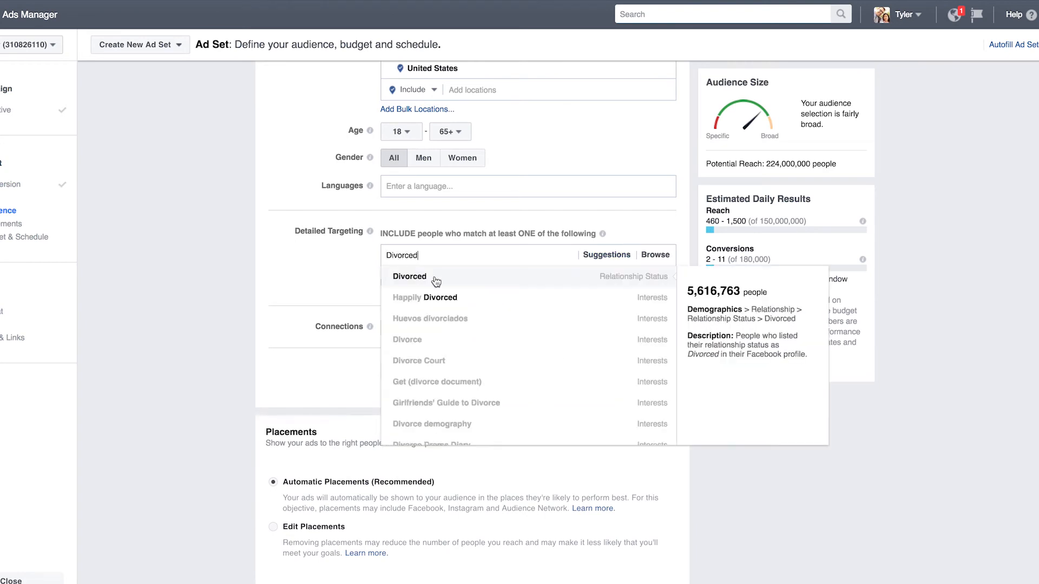
click(409, 276)
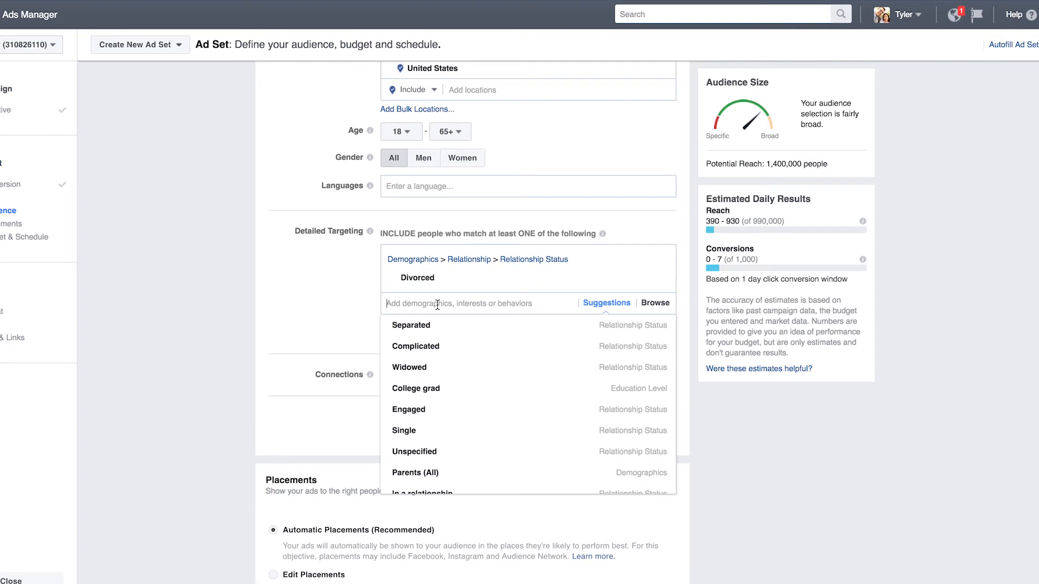
click(412, 325)
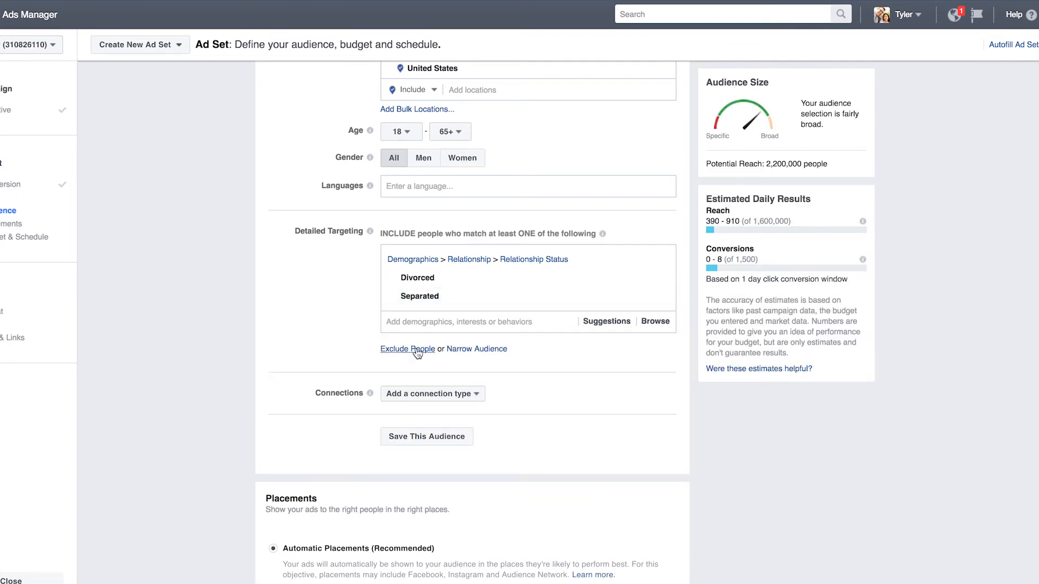
text(renter)
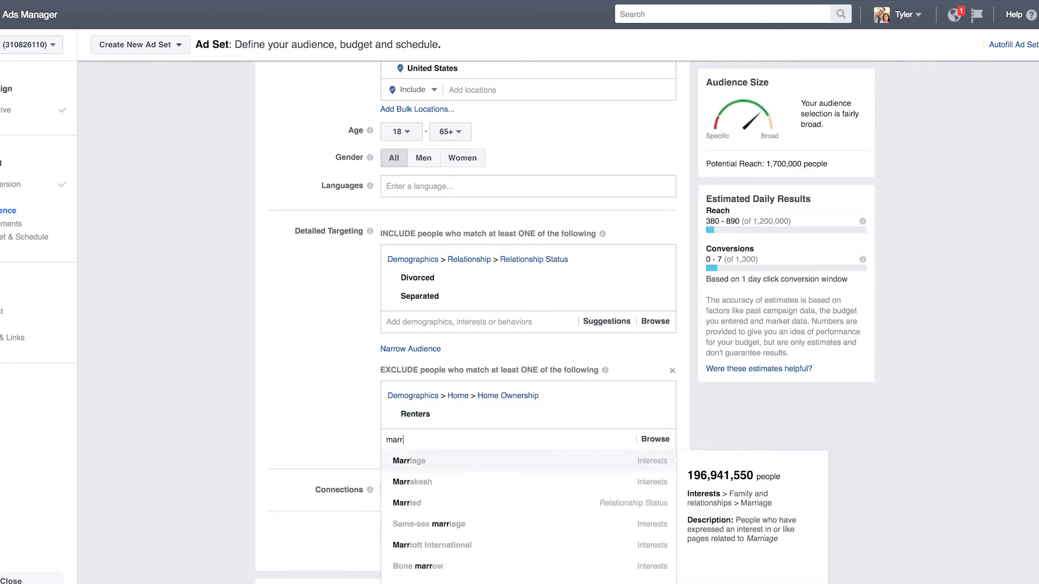
click(405, 504)
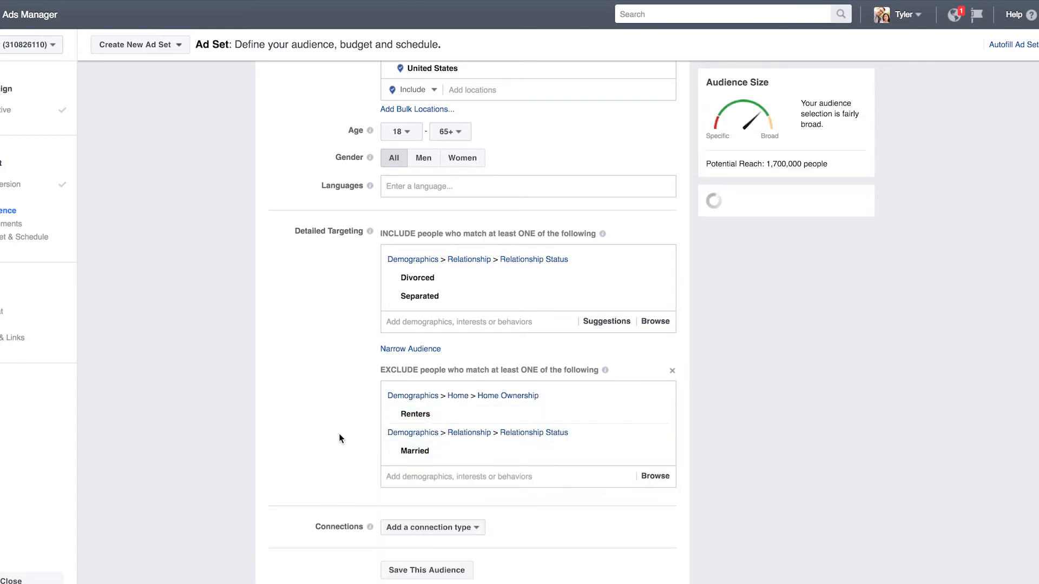
scroll(down, 3)
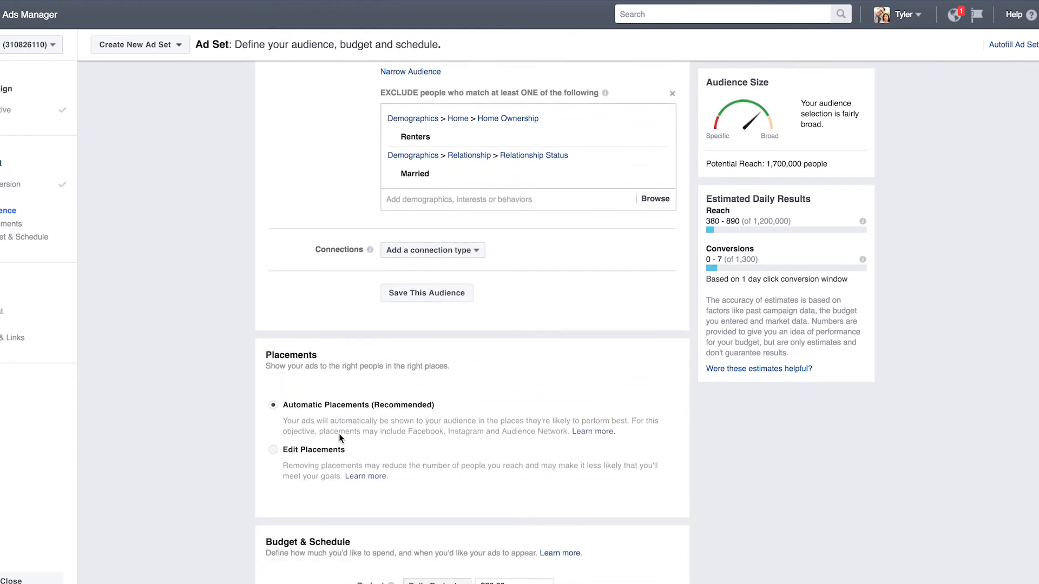
Step: Set the Daily Budget to $10.00 and continue to the Single Image ad step
scroll(down, 3)
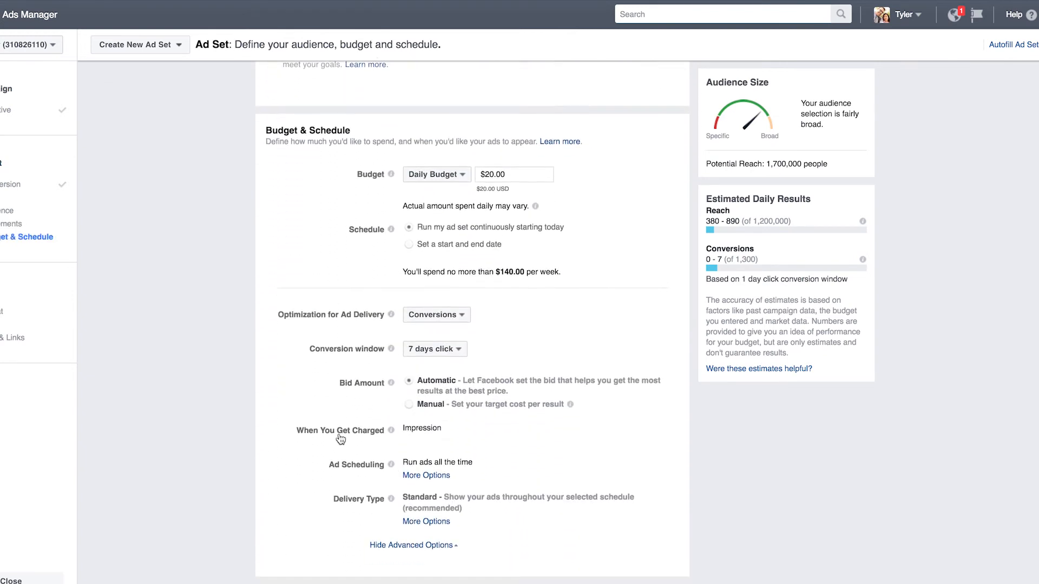
text(10.00)
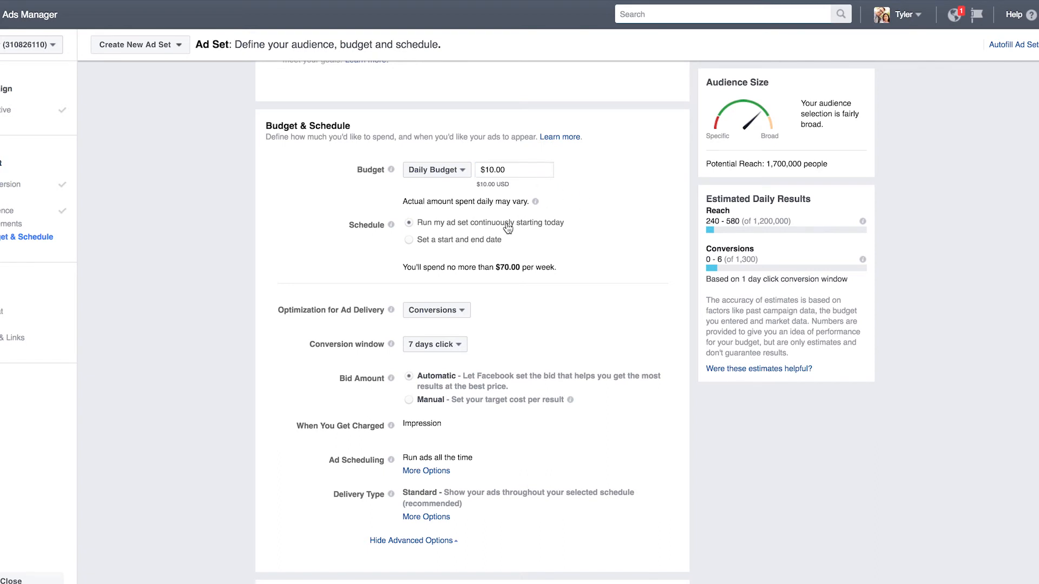
mouse_move(529, 230)
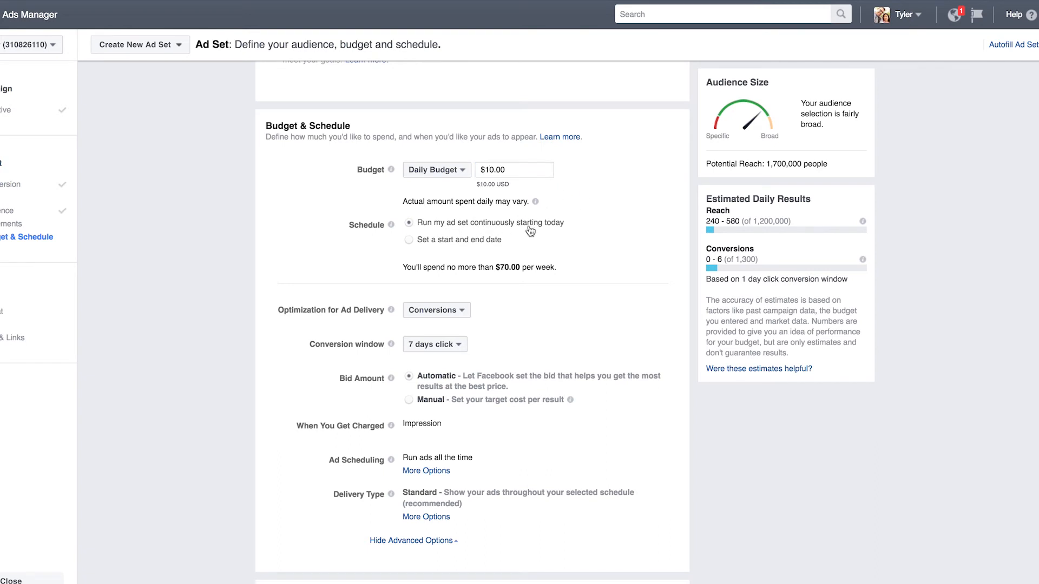
mouse_move(460, 389)
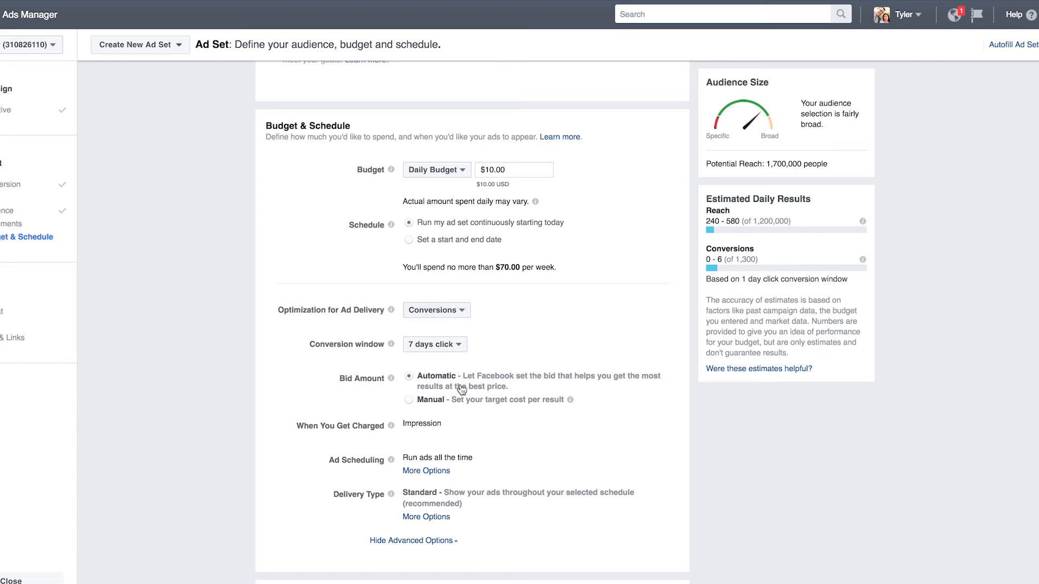
scroll(down, 3)
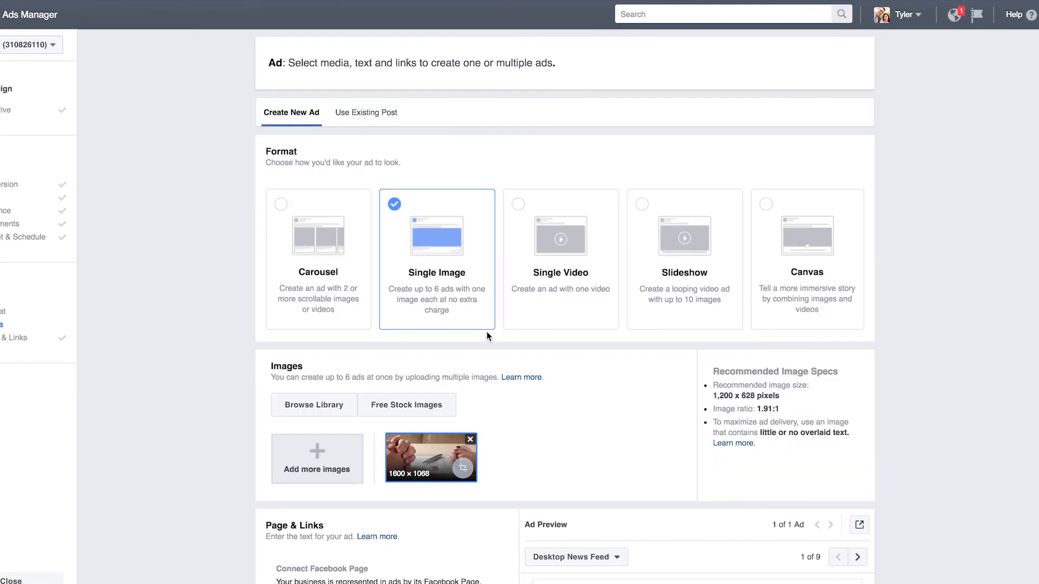
mouse_move(501, 474)
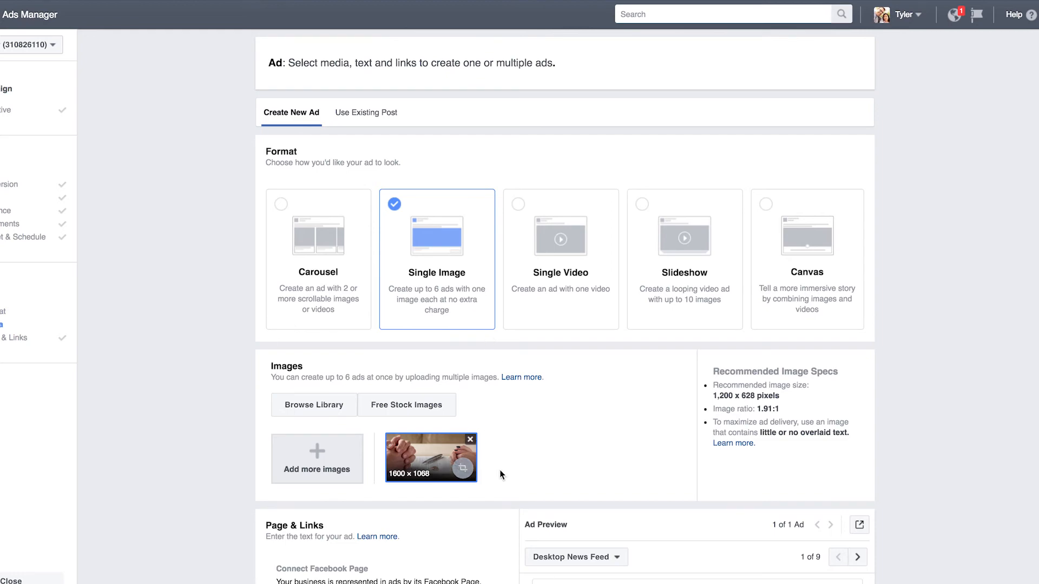
scroll(down, 3)
text(Divorce is d)
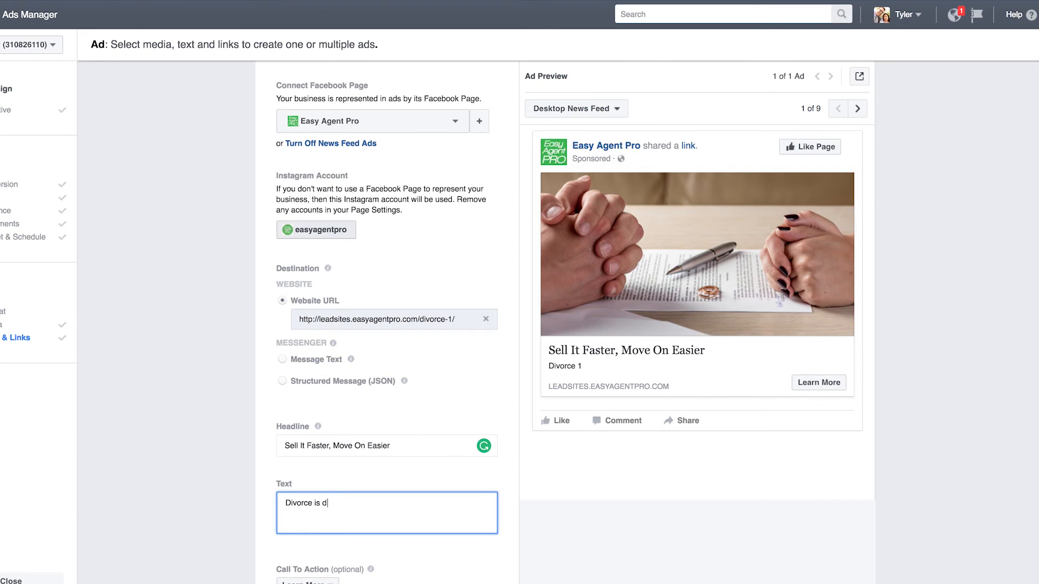
Step: Enter the ad text: divorce is difficult enough without the stress of selling your home, here's 5 tips to move on
text(ifficult enough without the stress of having to sell your home)
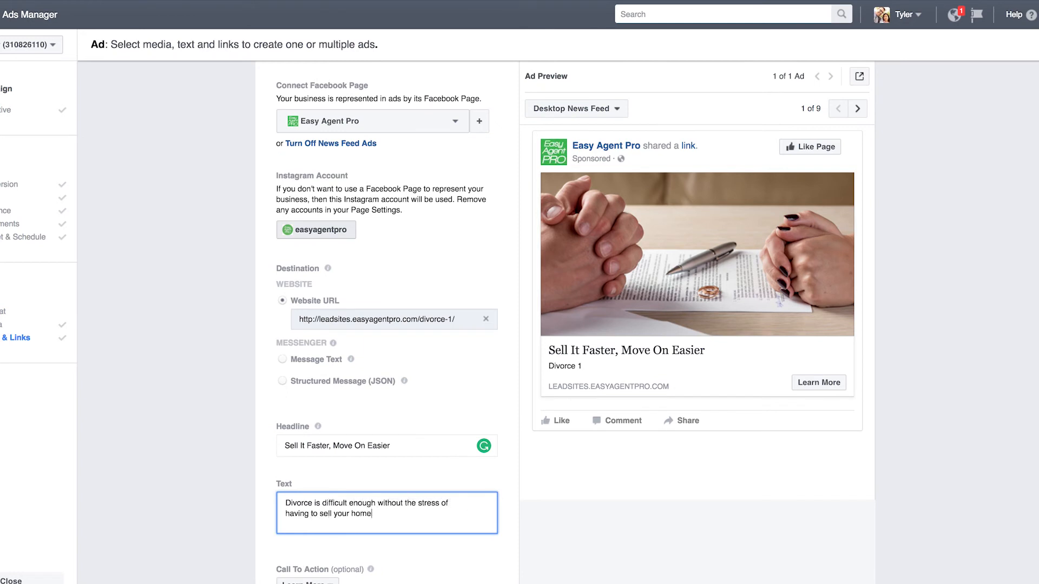
text(Here's 5 tips to help you get it done fast so you can move on)
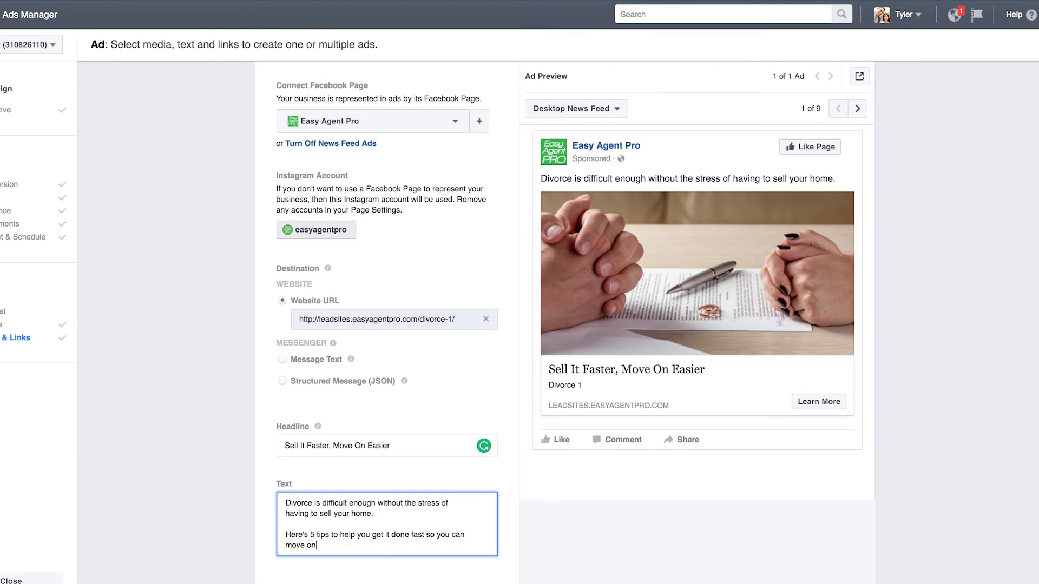
text(.)
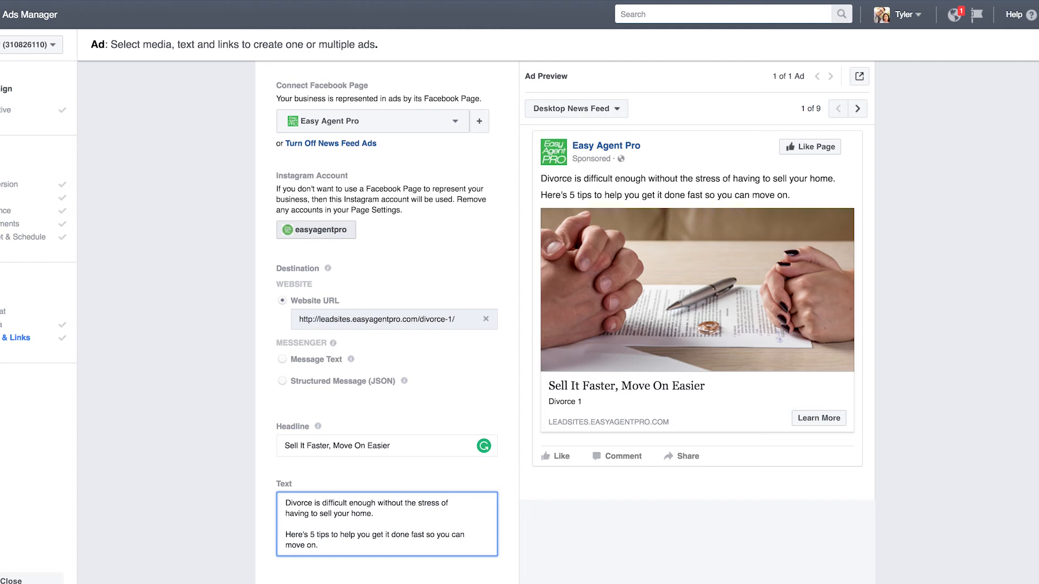
click(320, 546)
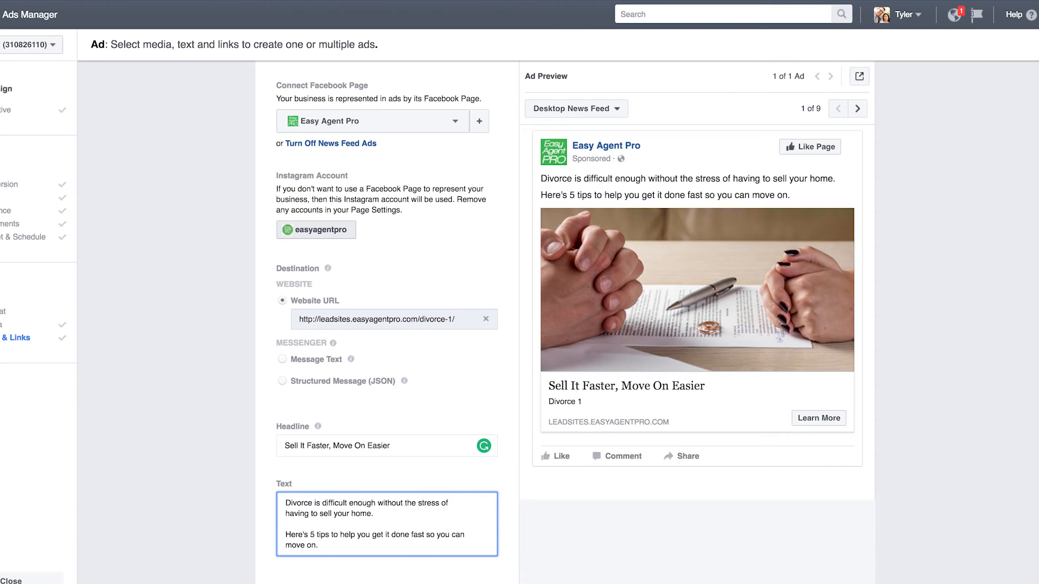
Step: Enter the link description 'This Free guide will give you 5 things every divorcing couple must know before selling their home.'
text(This Free)
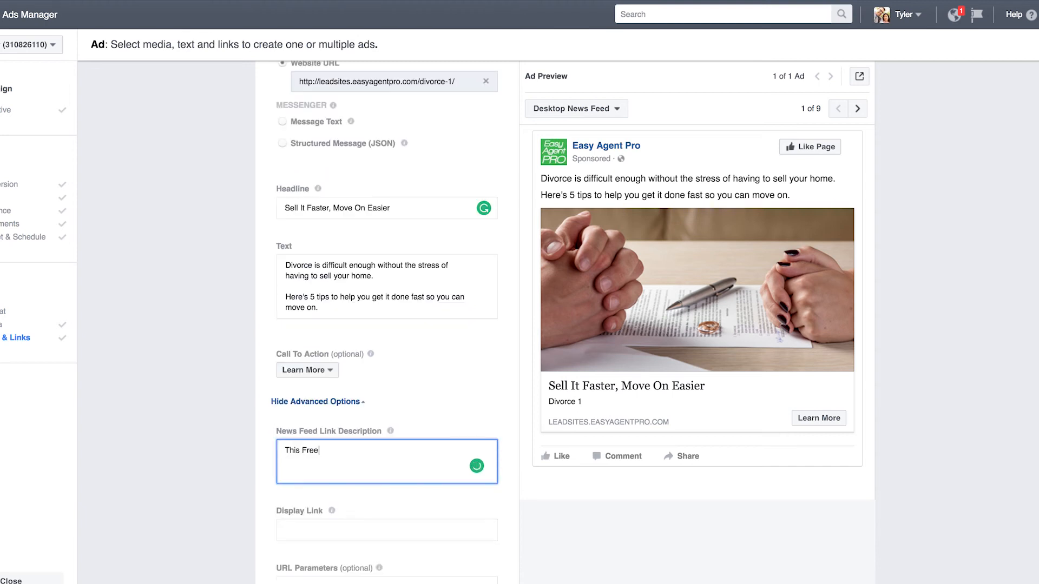
text(guide will give you 5 things every divorcing couple must know before)
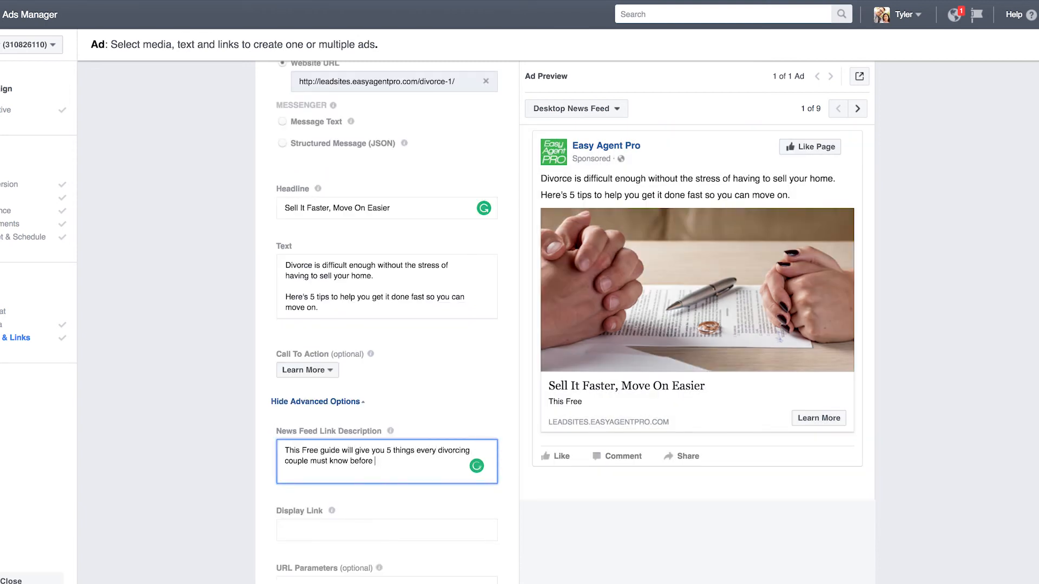
text(selling their home.)
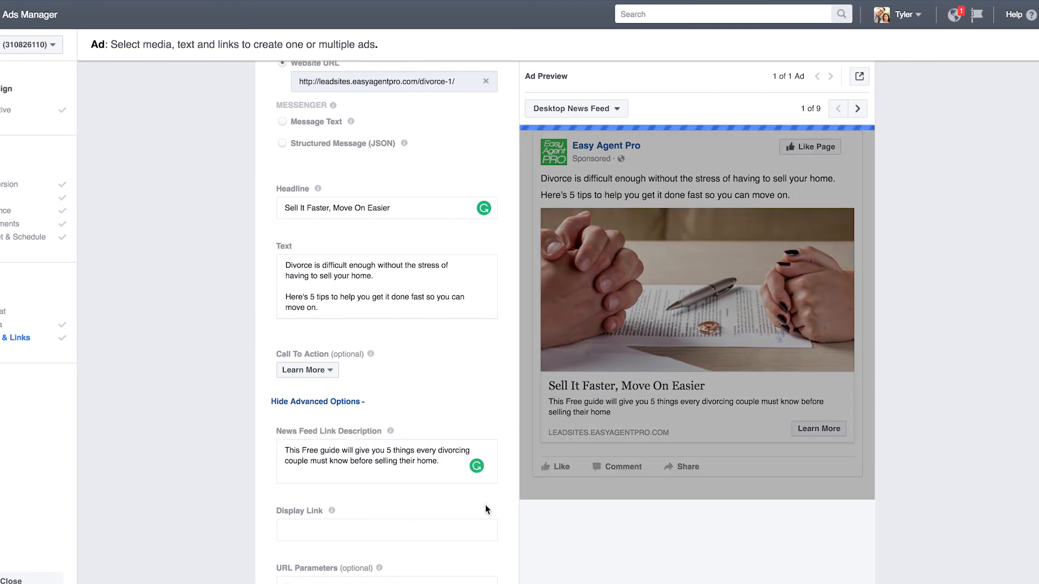